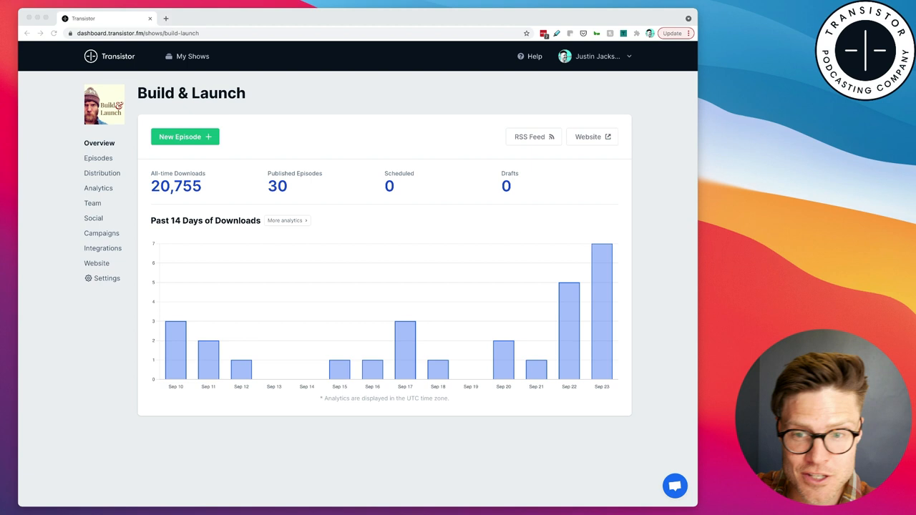
mouse_move(97, 157)
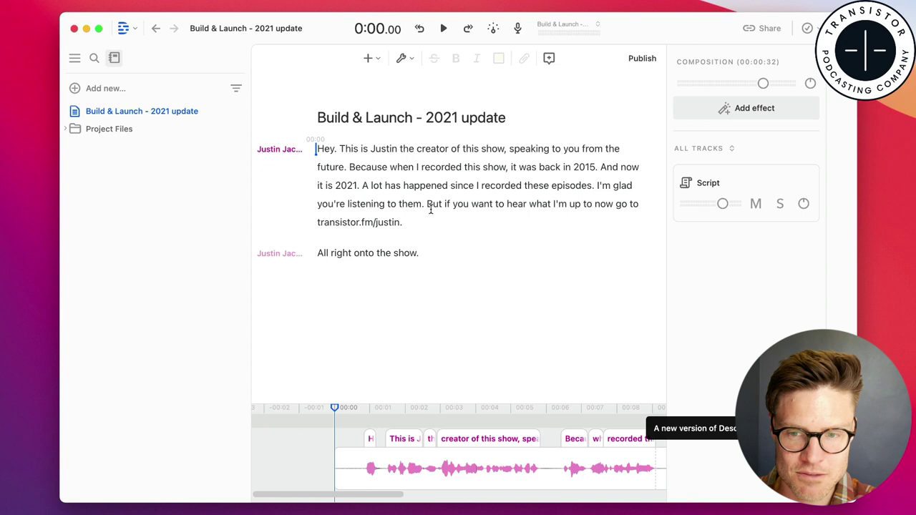
Step: Export the '2021 update' recording from Descript as an MP3 audio file
left_click(443, 29)
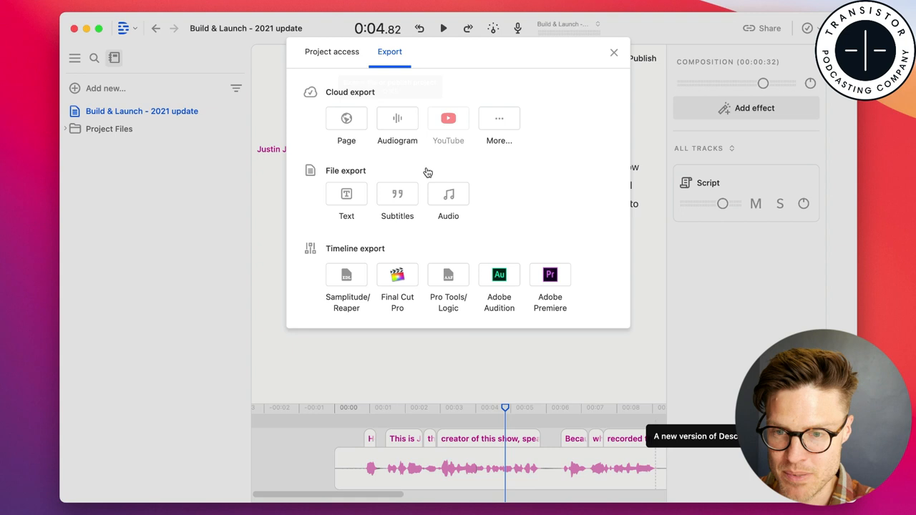
left_click(446, 195)
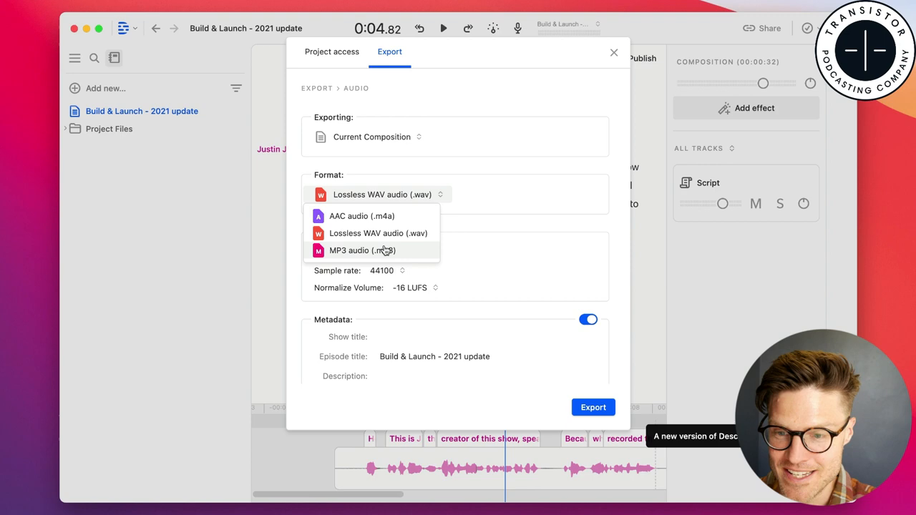
left_click(613, 52)
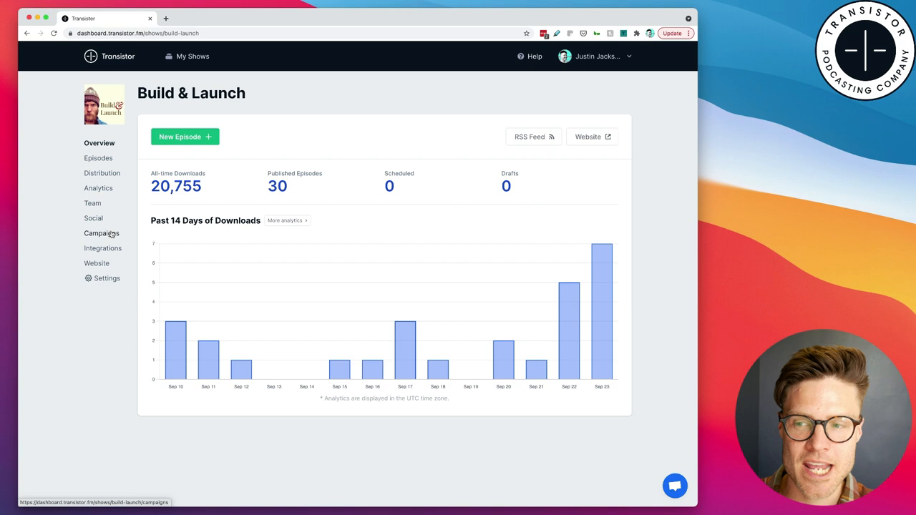
Step: Create a Transistor campaign named '2021 update' from the Campaigns section
left_click(100, 233)
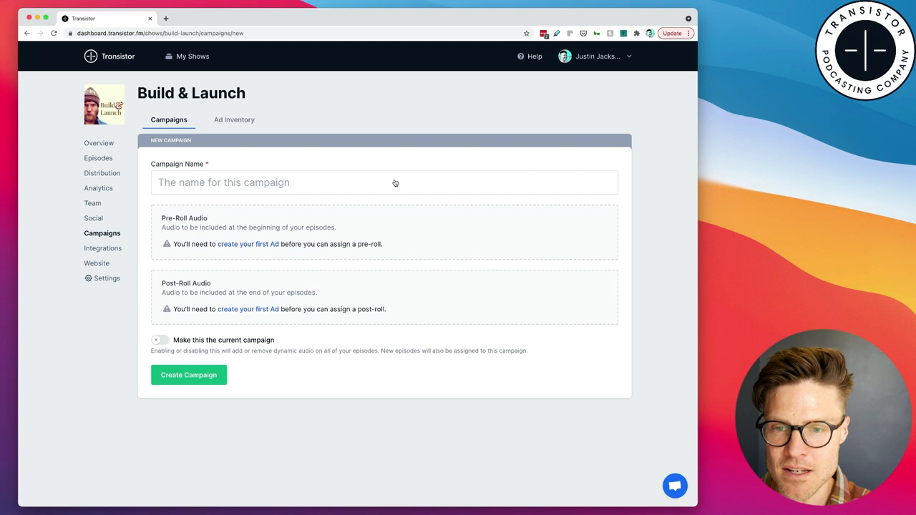
type("2021 update")
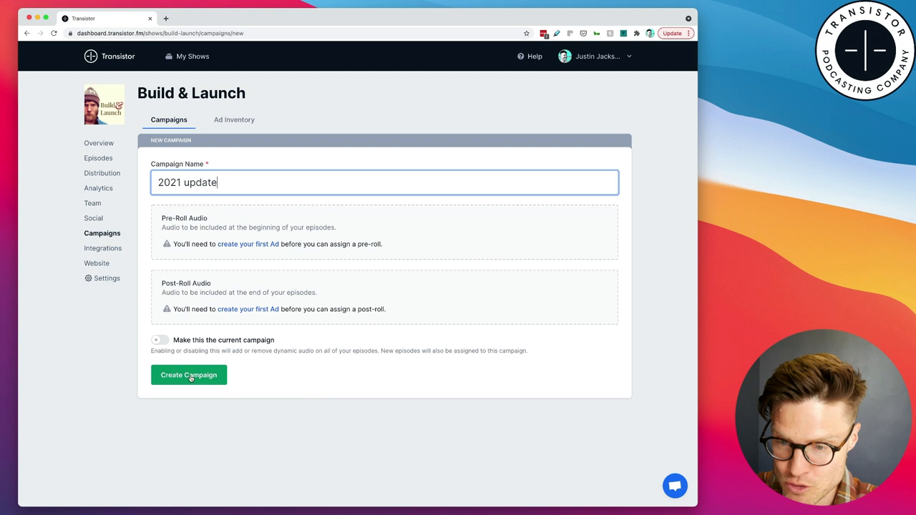
left_click(189, 375)
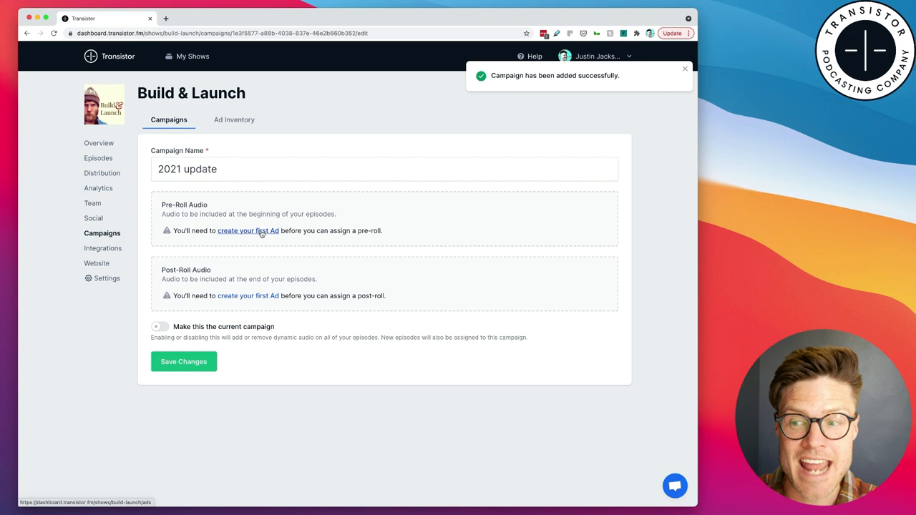
Step: Create the '2021 update audio' ad with the uploaded MP3 and preview its playback
left_click(249, 230)
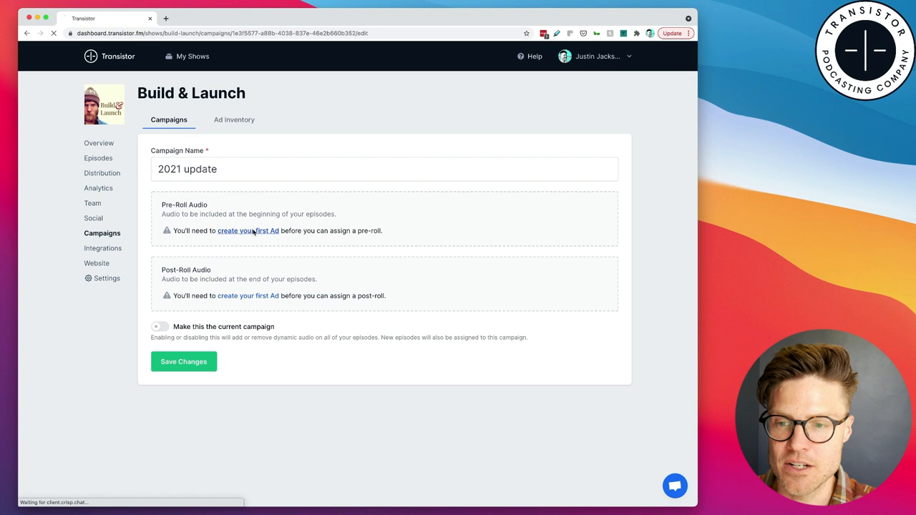
left_click(247, 230)
type("Me telling folks")
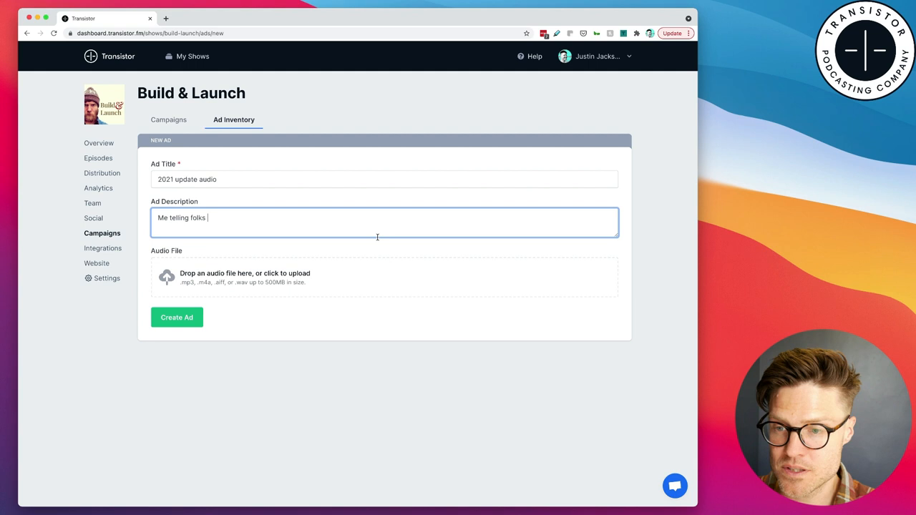
left_click(245, 278)
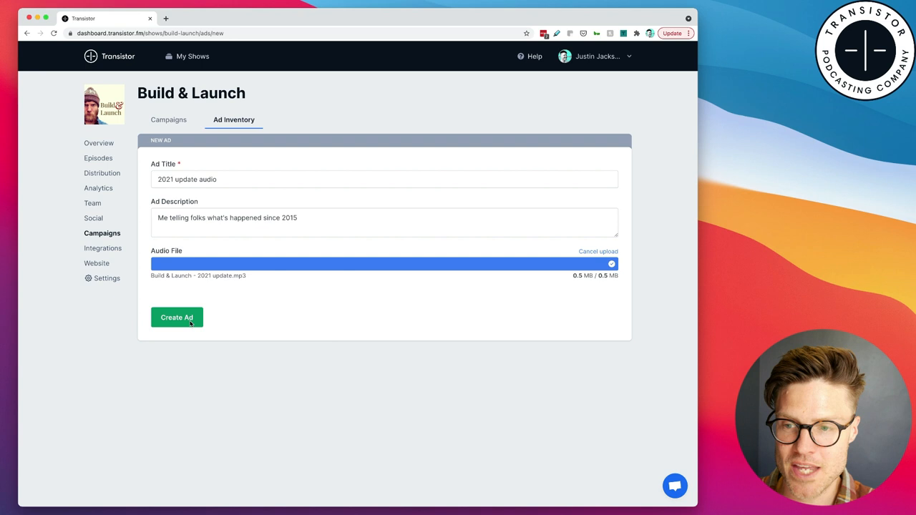
left_click(178, 318)
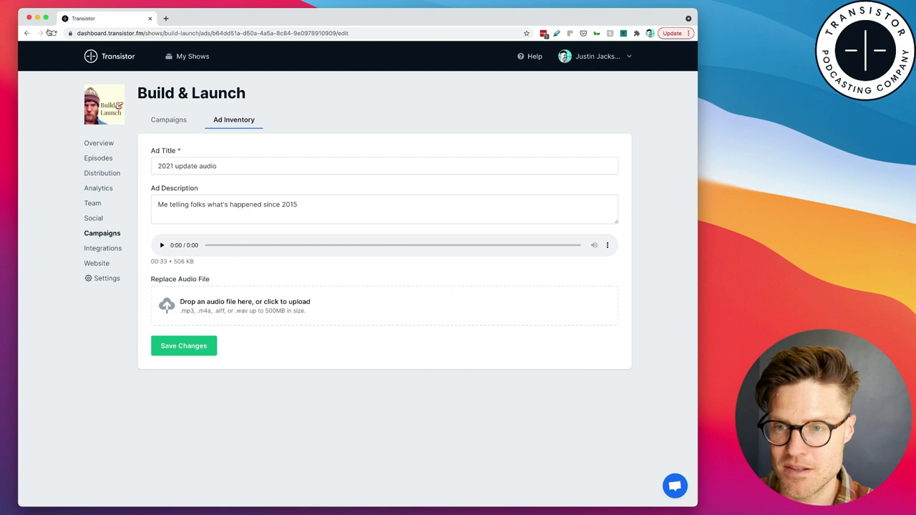
left_click(163, 245)
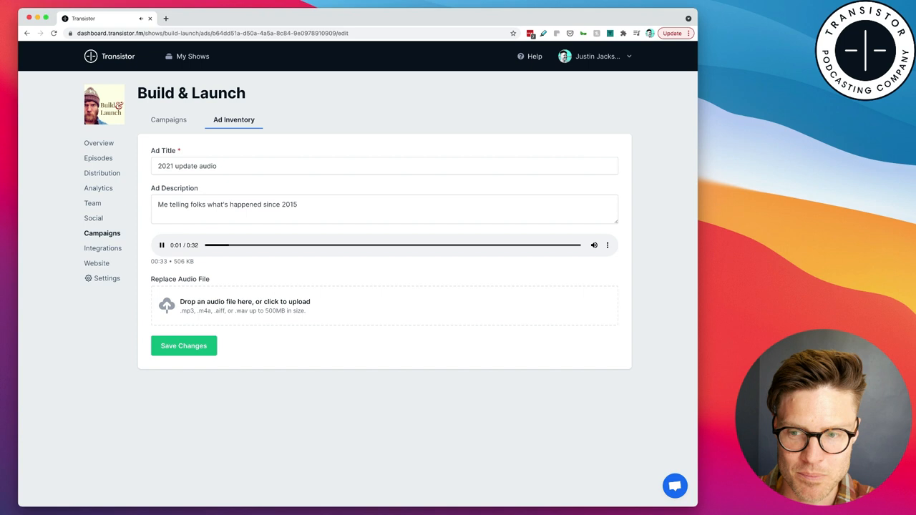
left_click(169, 120)
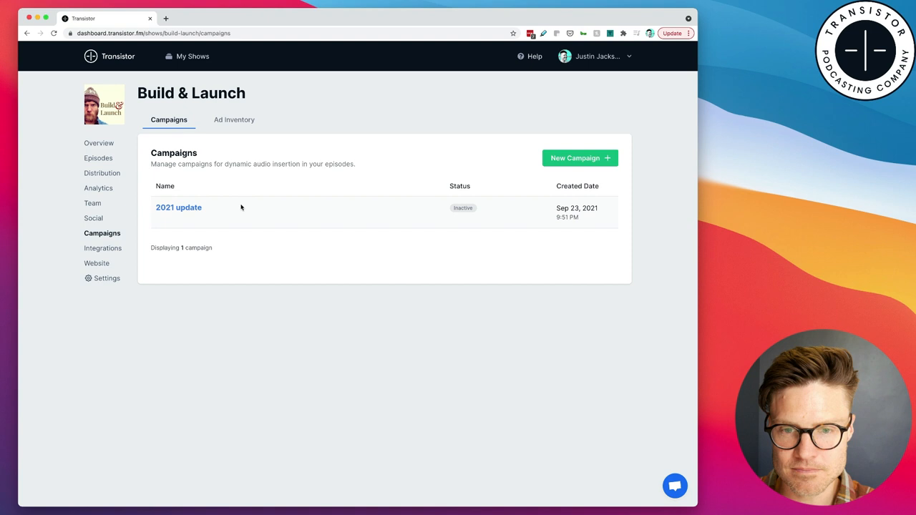
Step: Assign '2021 update audio' as the campaign's pre-roll and make '2021 update' the current campaign
left_click(178, 206)
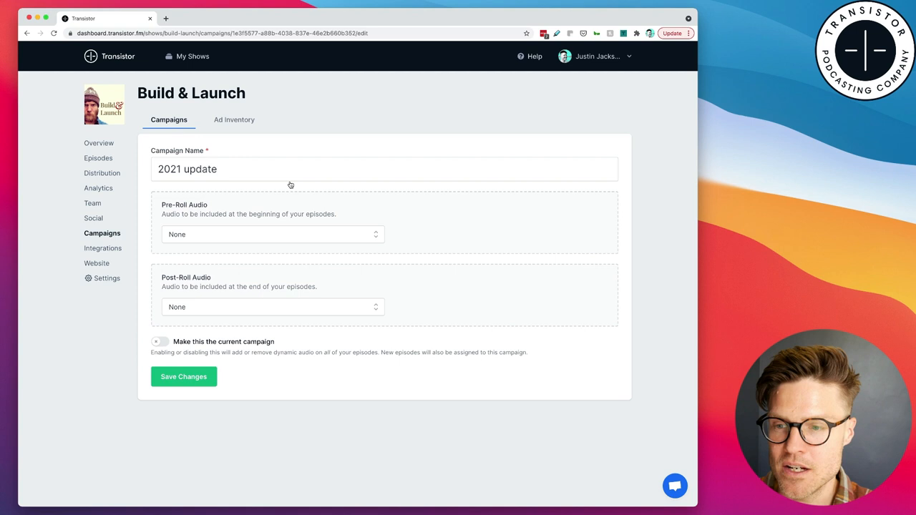
left_click(272, 235)
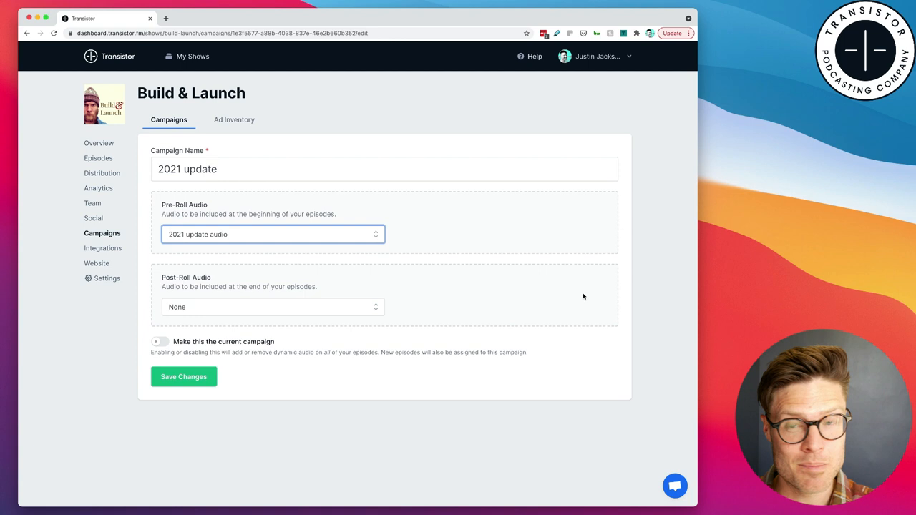
left_click(160, 340)
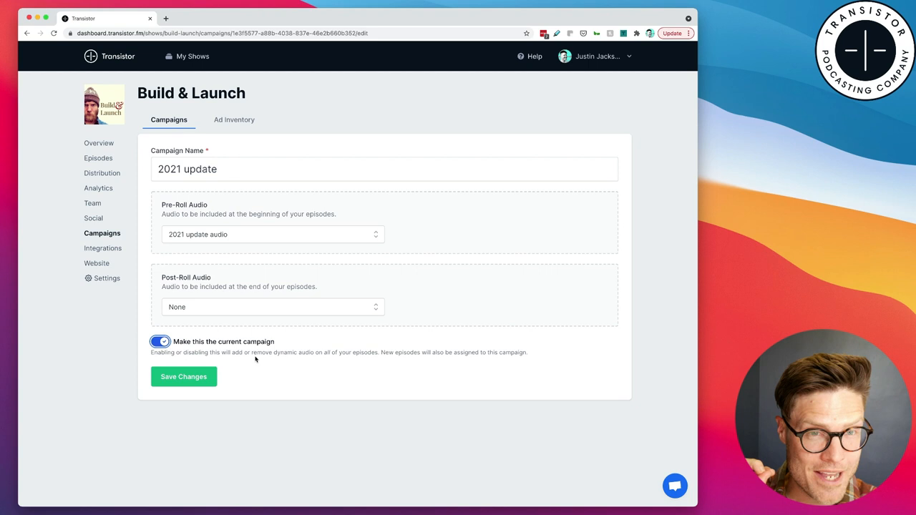
left_click(184, 376)
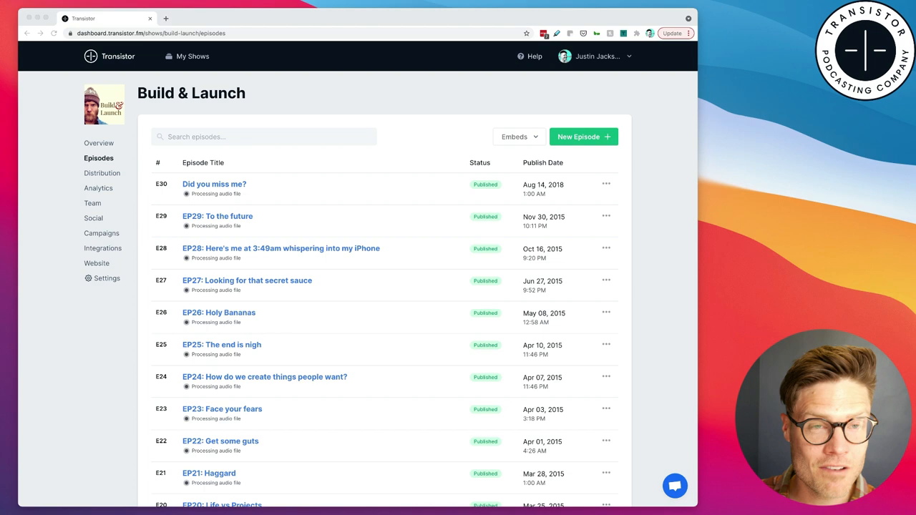
Step: Reload the episodes list and check EP29 and EP28 carry the 'Campaign: 2021 update' badge
scroll("down", 3)
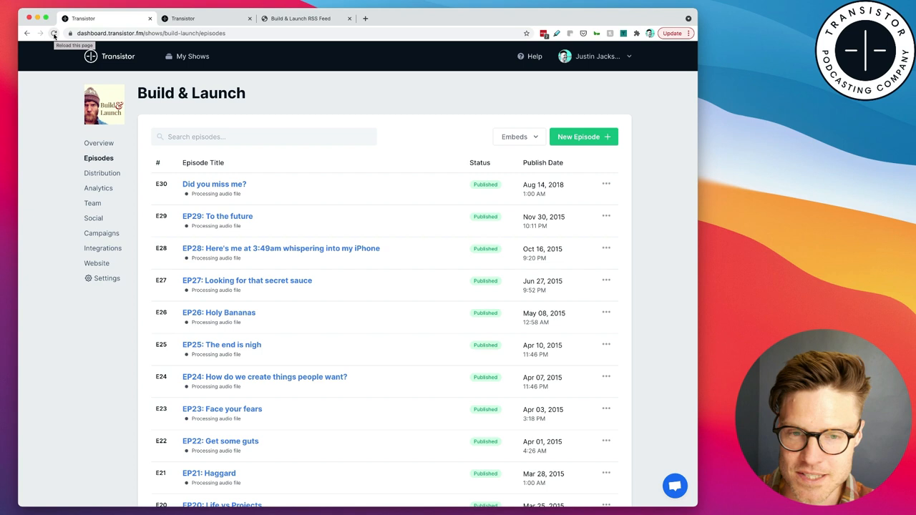
left_click(217, 216)
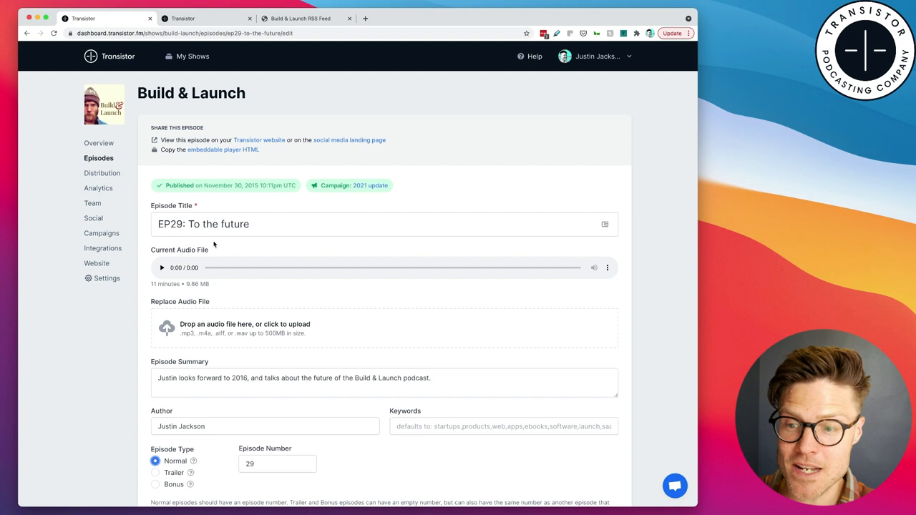
left_click(162, 268)
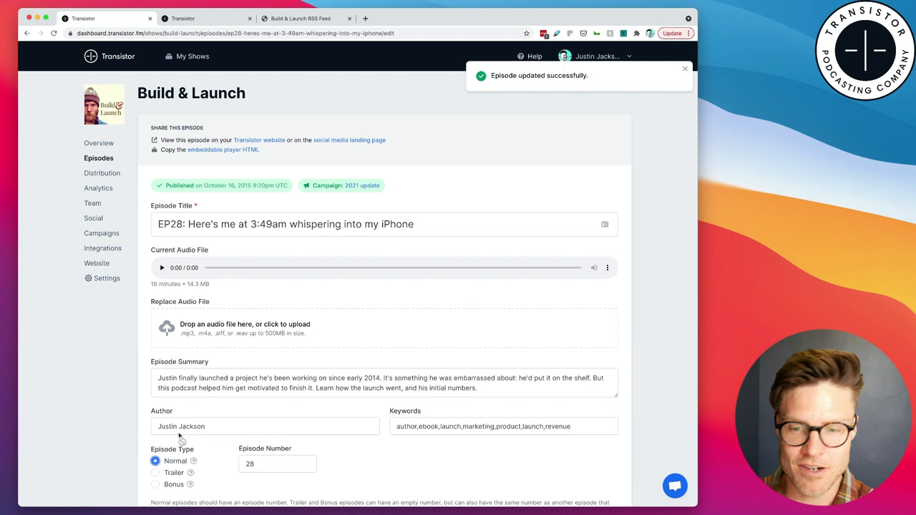
left_click(102, 232)
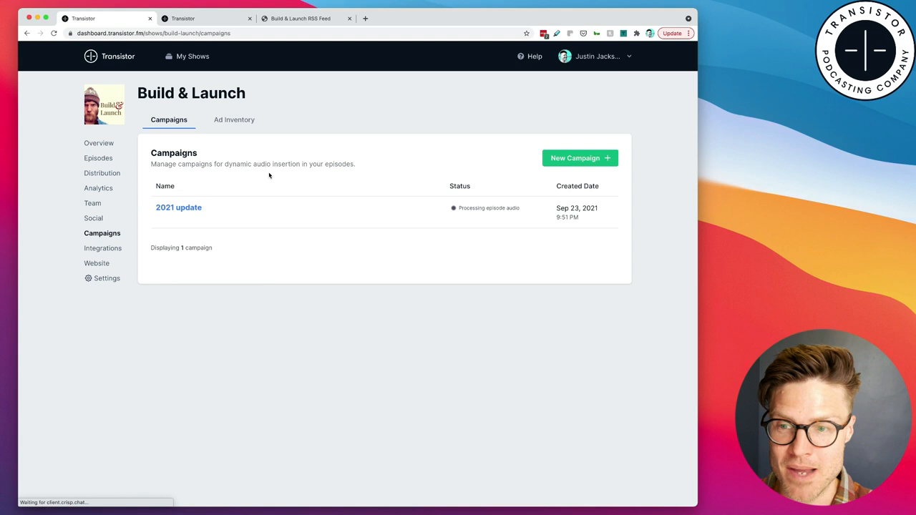
Step: Add a 'Post-roll' composition in the Descript project and insert audio into it
left_click(235, 120)
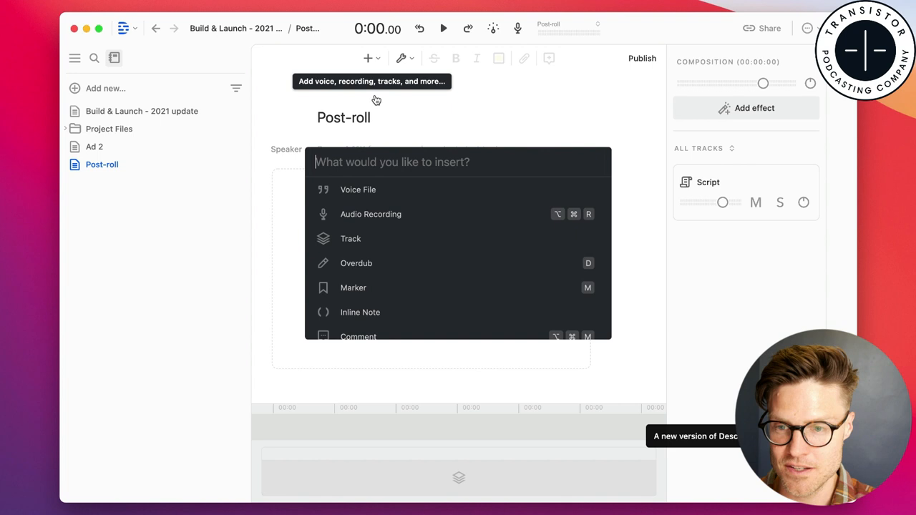
left_click(343, 215)
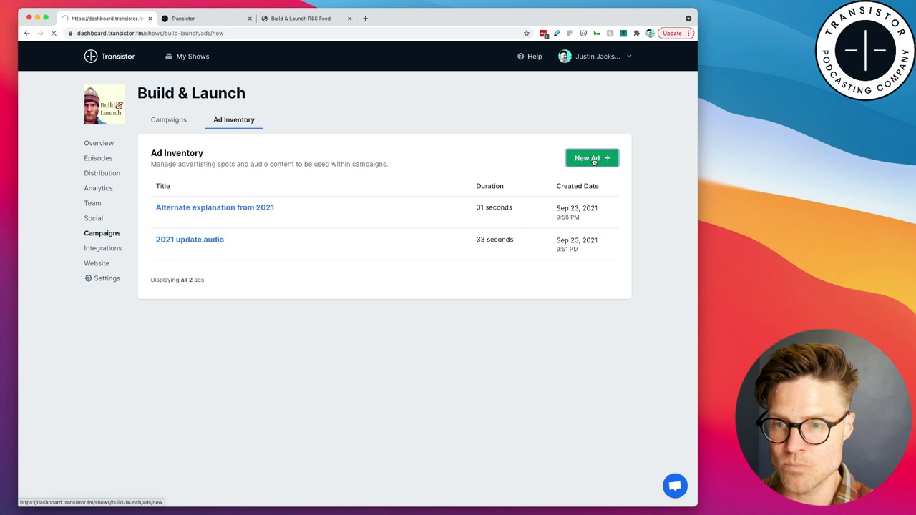
Step: Create a 'Post-roll from 2021' ad in Ad Inventory using the uploaded Post-roll.mp3
left_click(589, 157)
type("Post-roll from 2021")
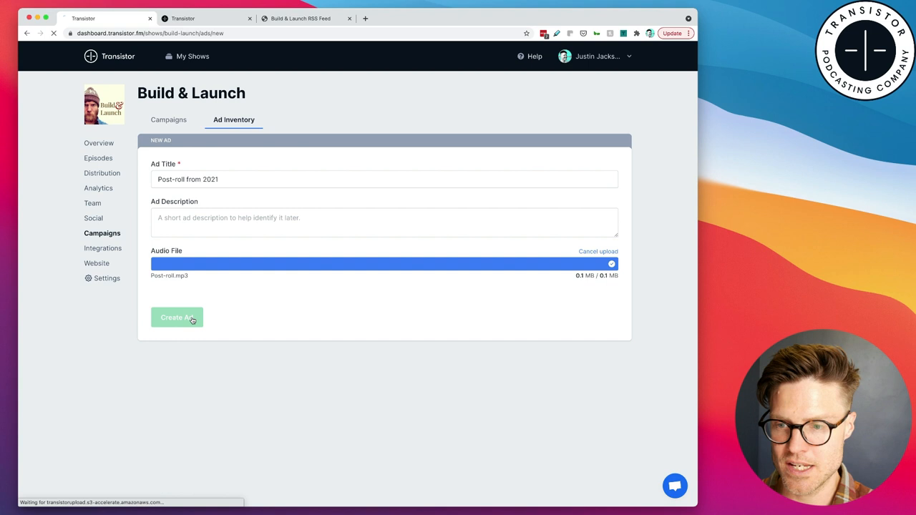
left_click(177, 318)
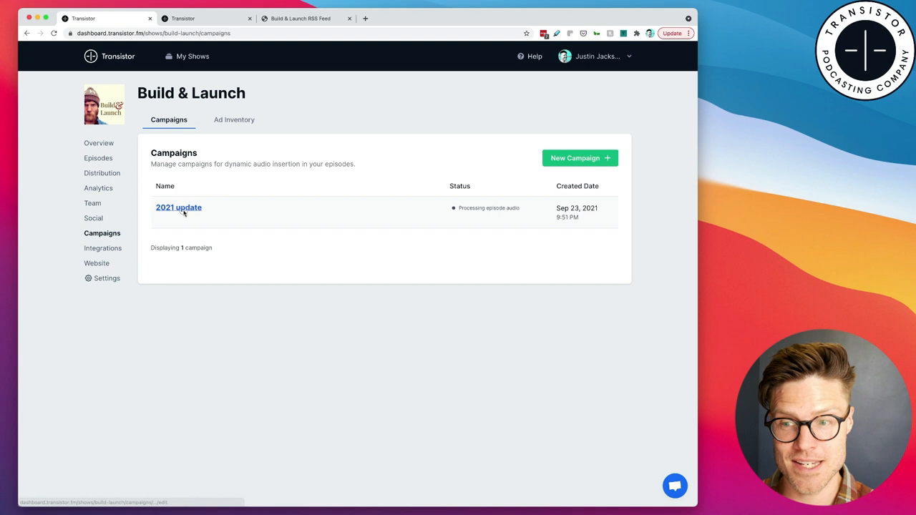
Step: Set 'Post-roll from 2021' as the '2021 update' campaign's post-roll and save the changes
left_click(178, 207)
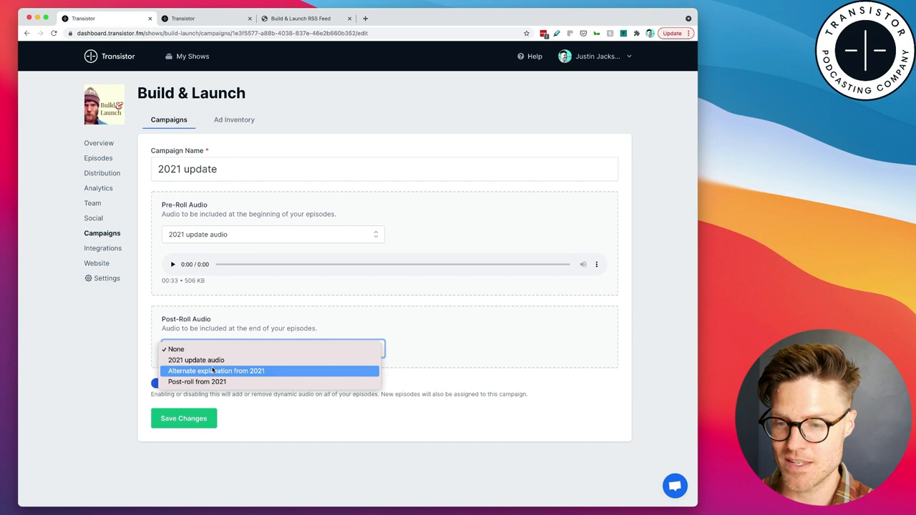
left_click(198, 381)
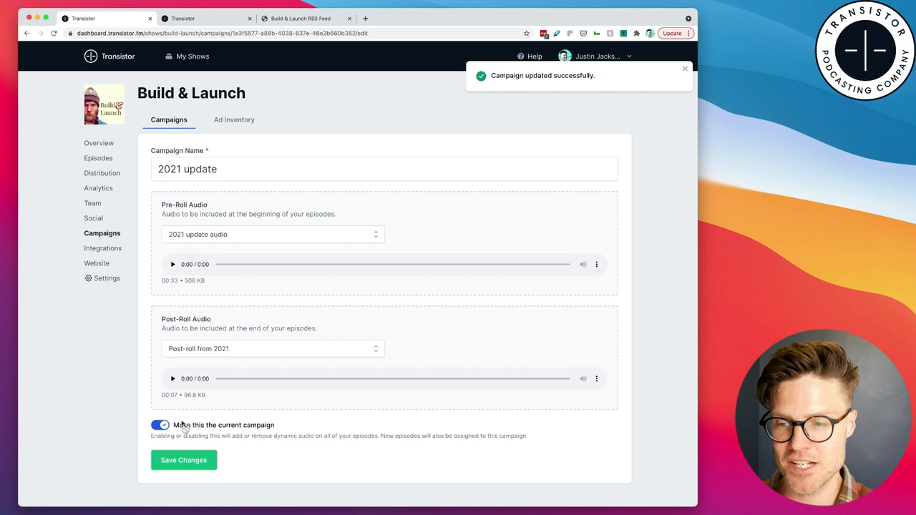
left_click(97, 158)
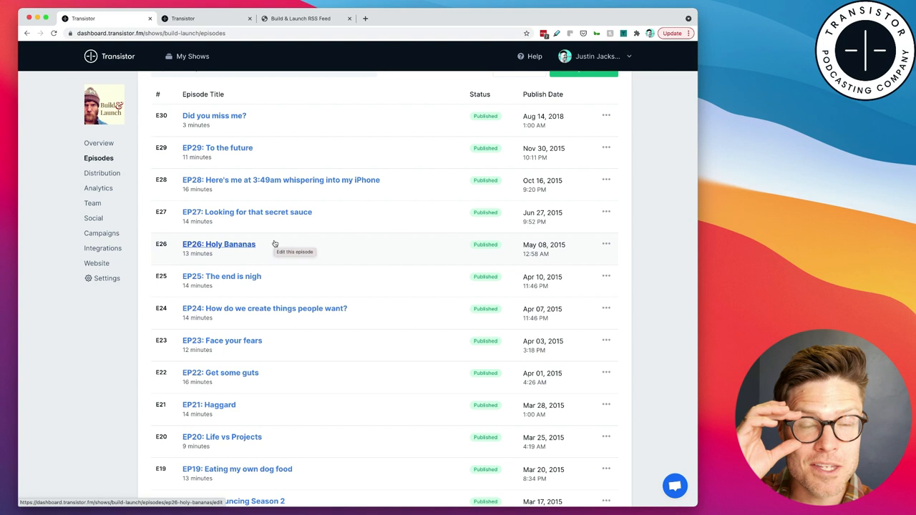
mouse_move(449, 323)
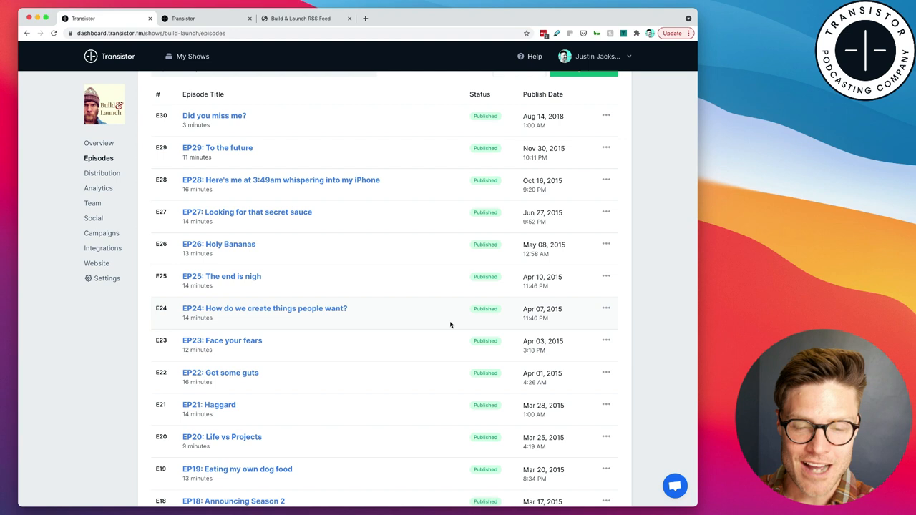